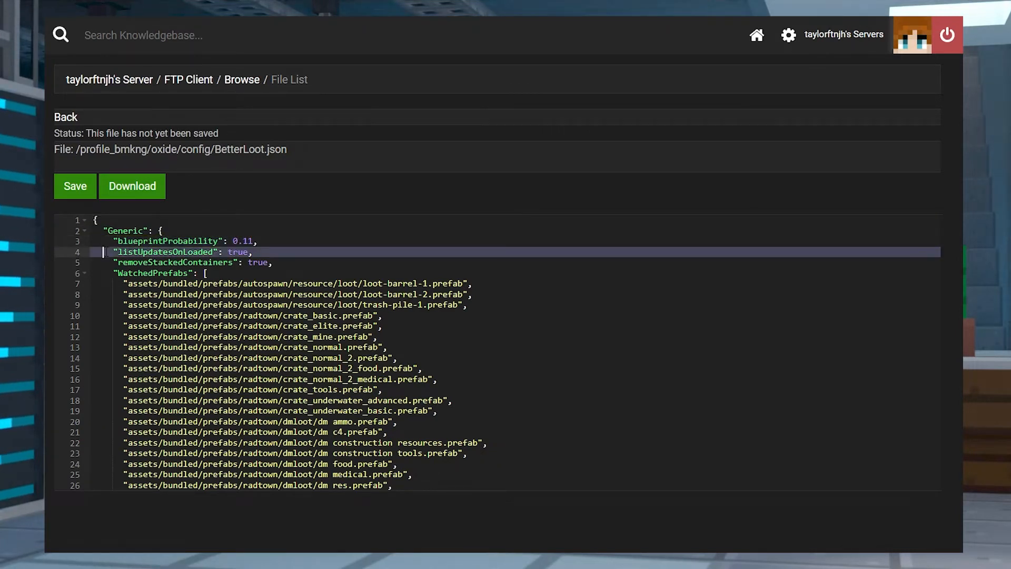
Review the Rarity Override settings block in the plugin's config preview.
left_click(246, 251)
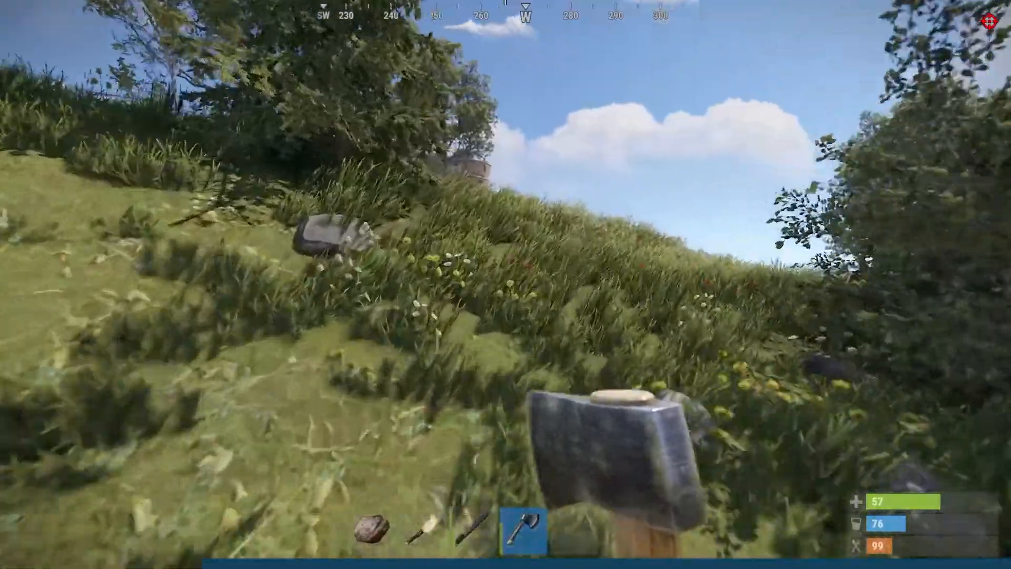
mouse_move(506, 285)
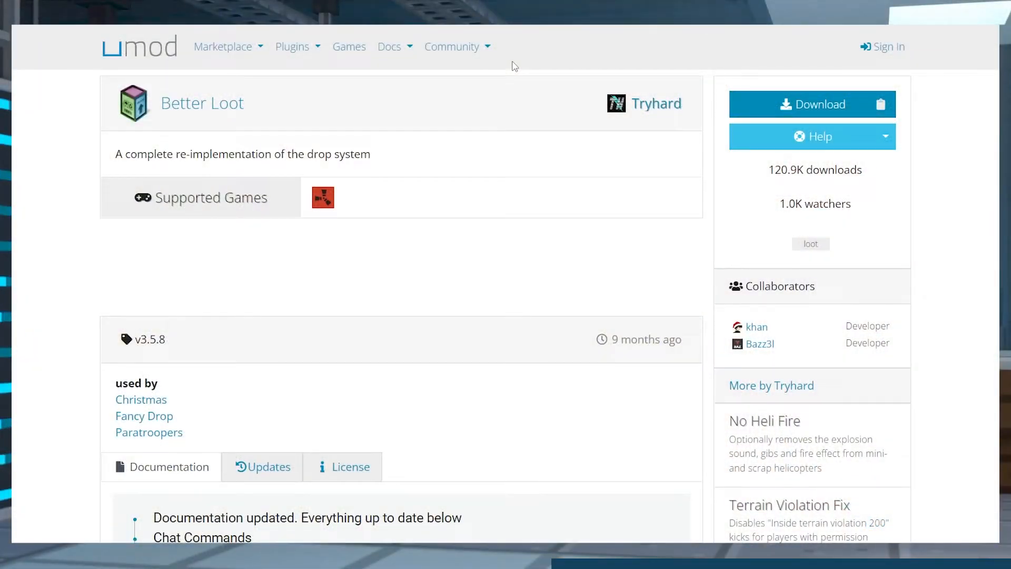
mouse_move(553, 65)
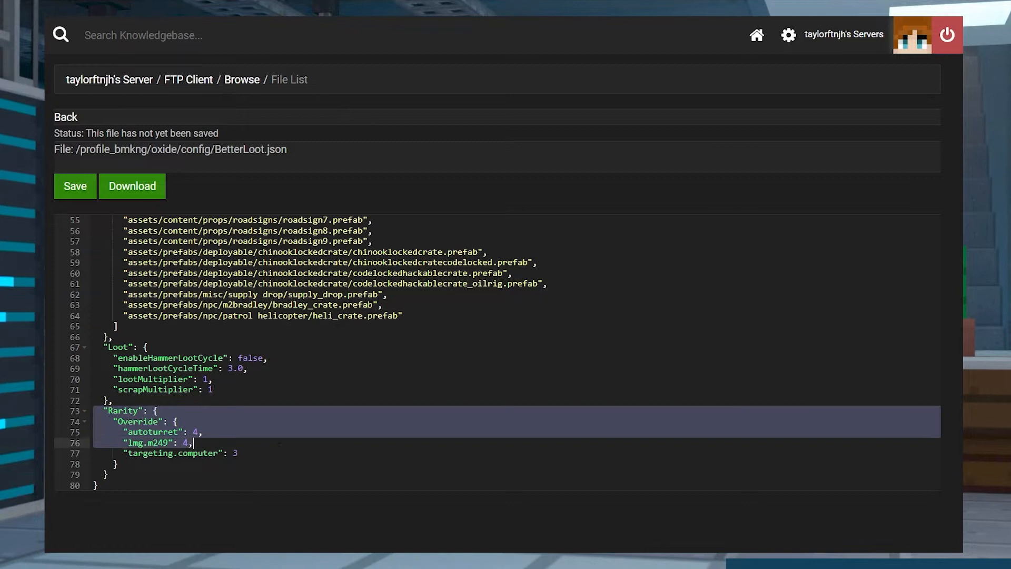
left_click(240, 453)
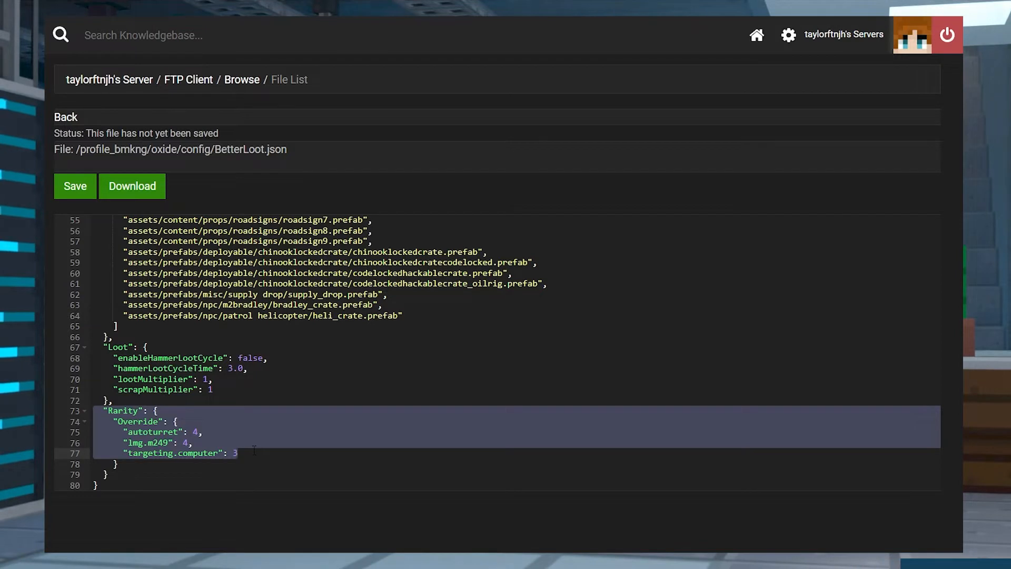
left_click(239, 453)
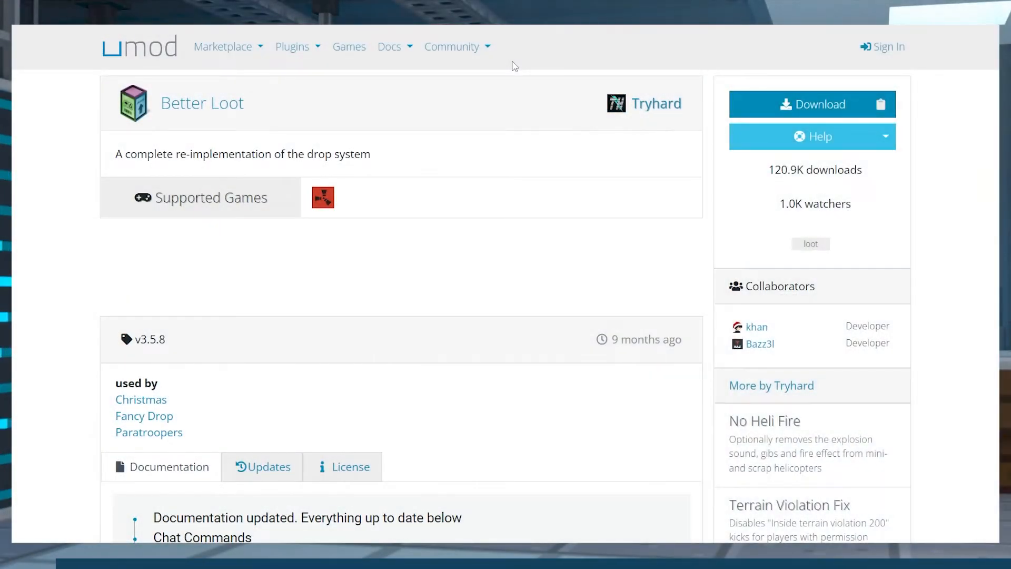
mouse_move(579, 67)
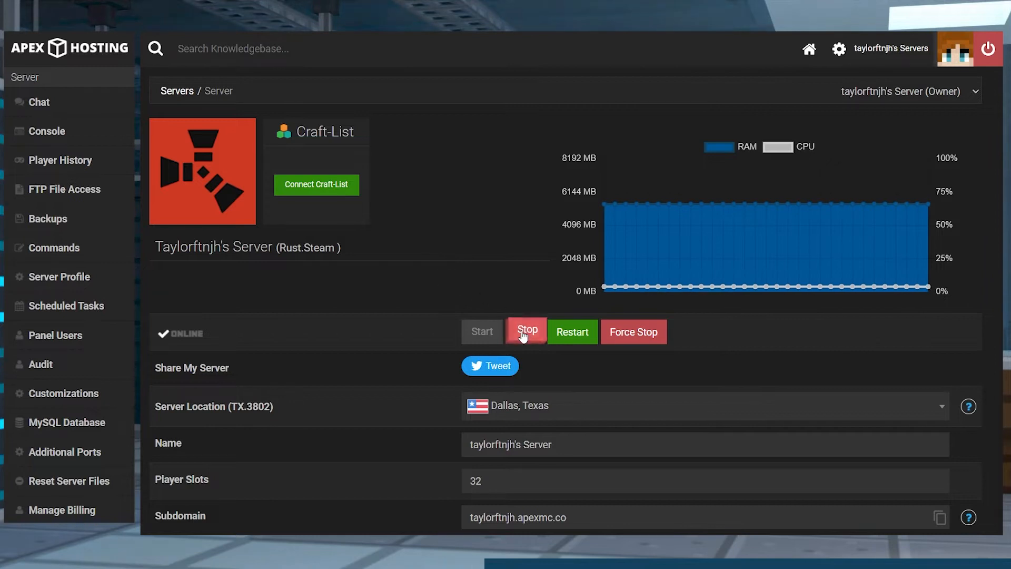
mouse_move(528, 332)
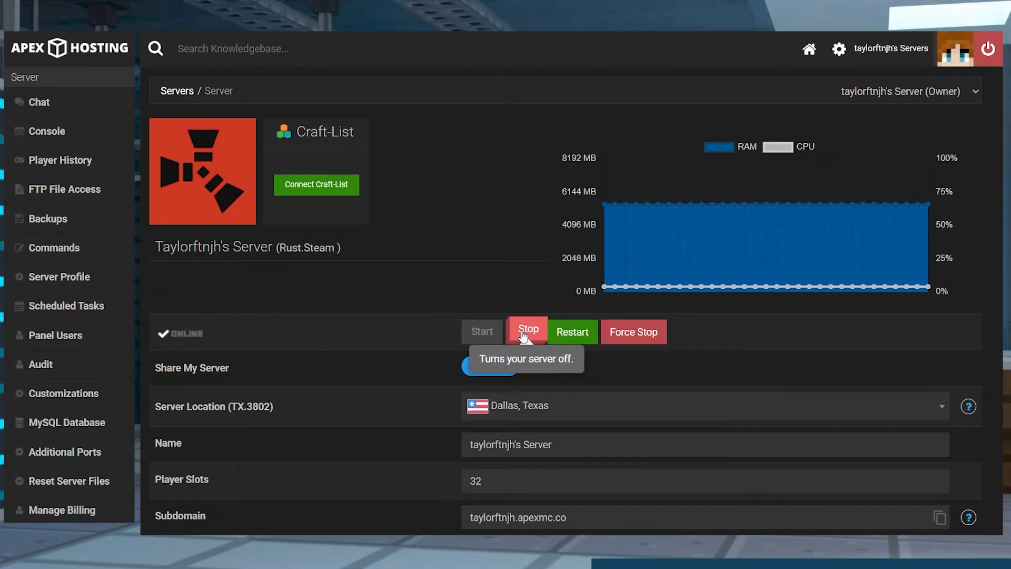
scroll("down", 3)
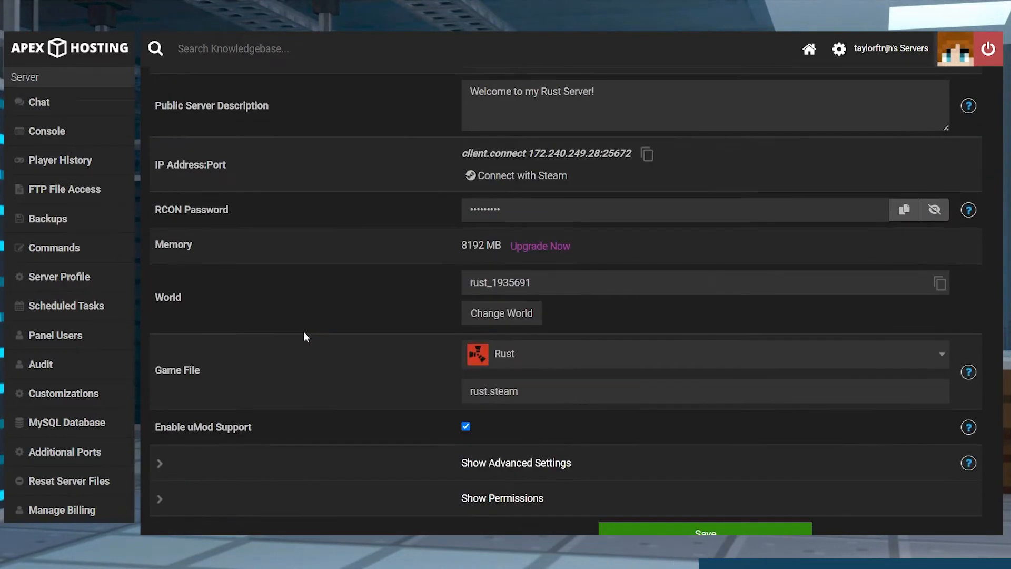
mouse_move(378, 437)
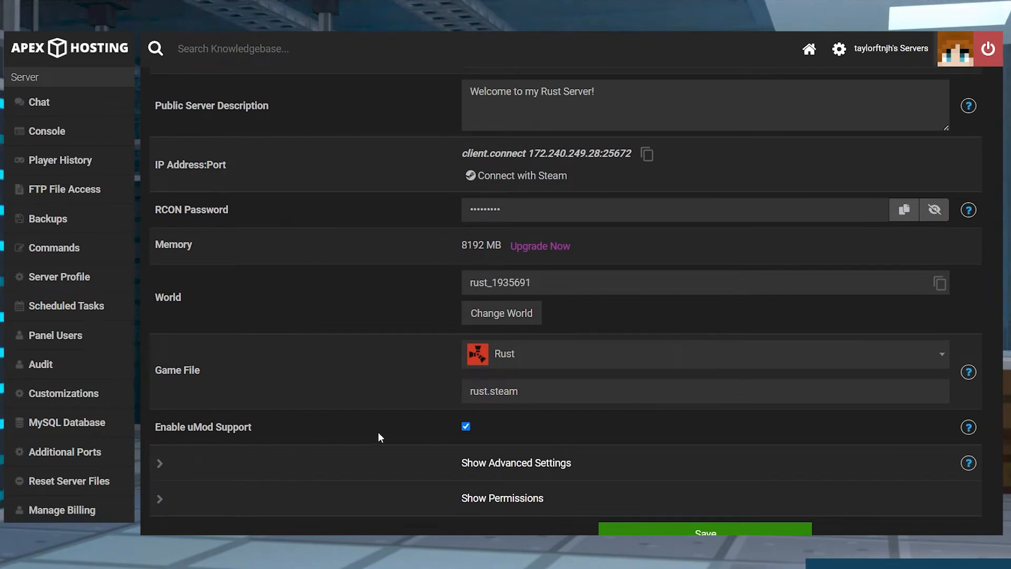
mouse_move(480, 431)
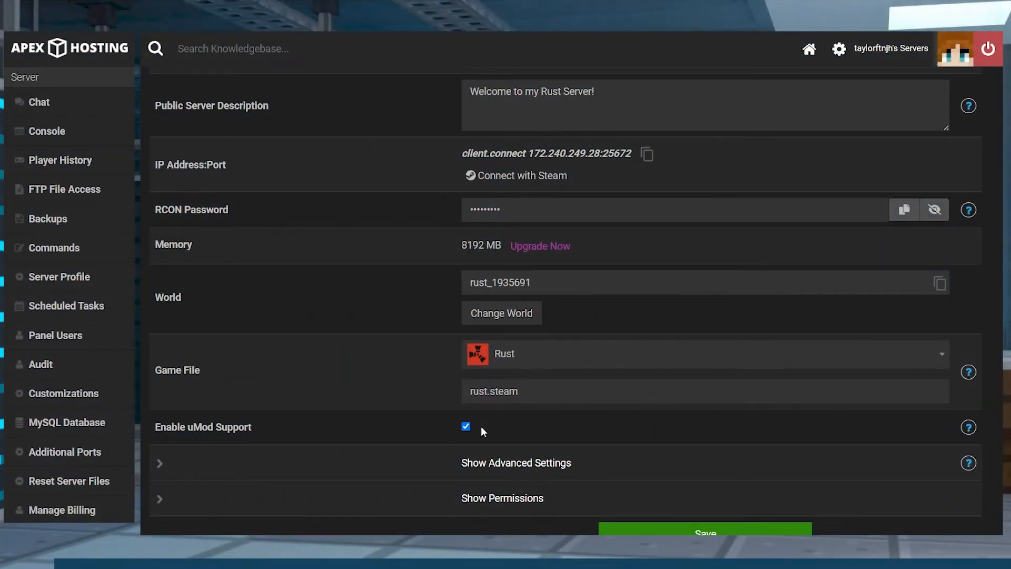
mouse_move(404, 360)
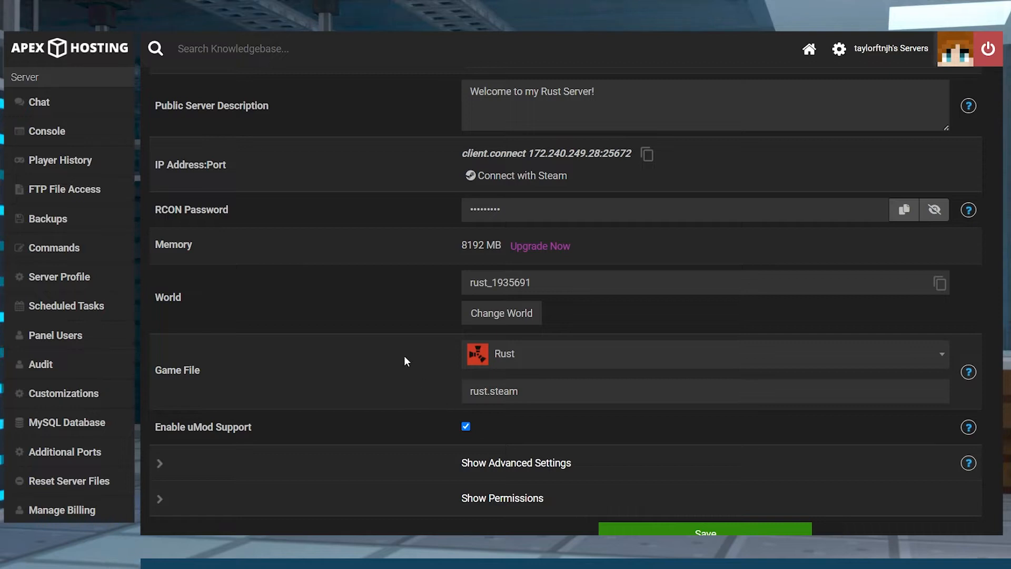
mouse_move(64, 189)
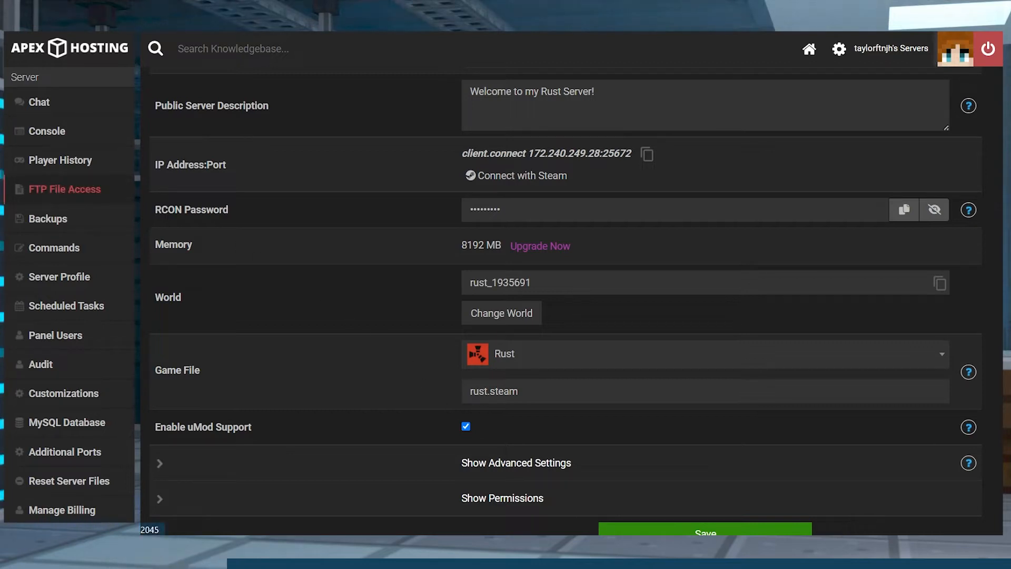
Upload BetterLoot.cs to oxide/plugins via FTP File Access and restart the Rust server.
left_click(64, 188)
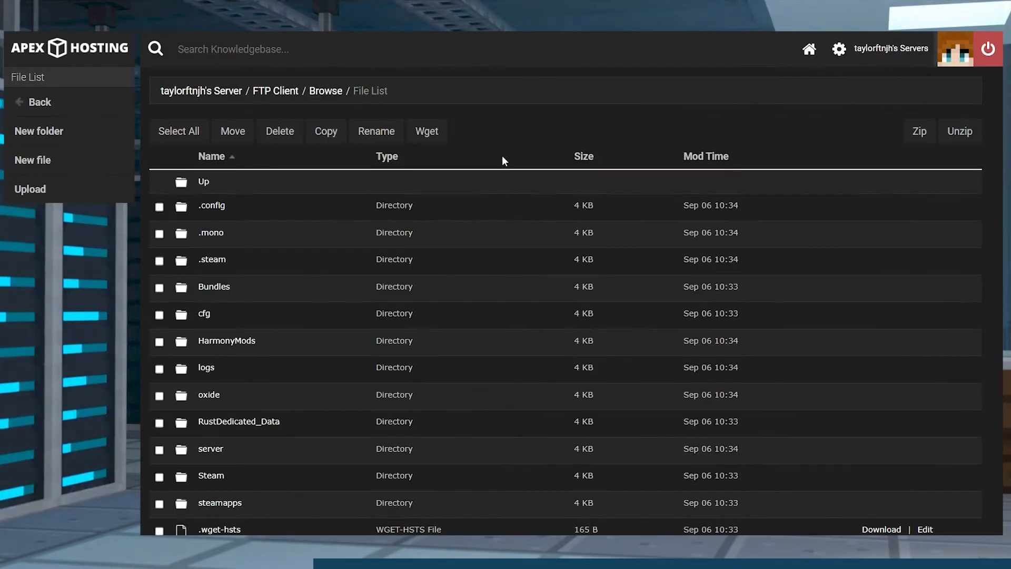
mouse_move(208, 395)
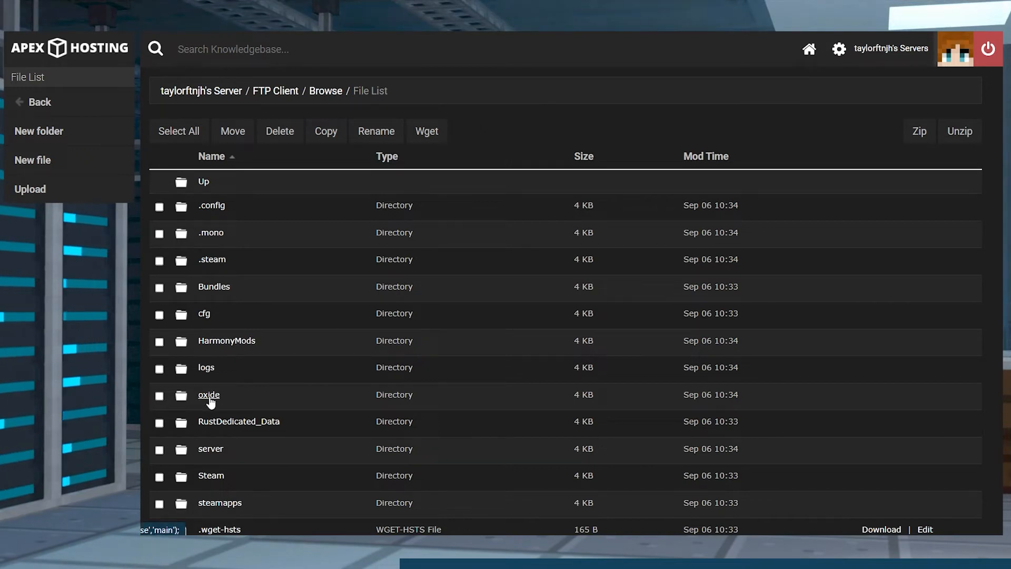
left_click(209, 395)
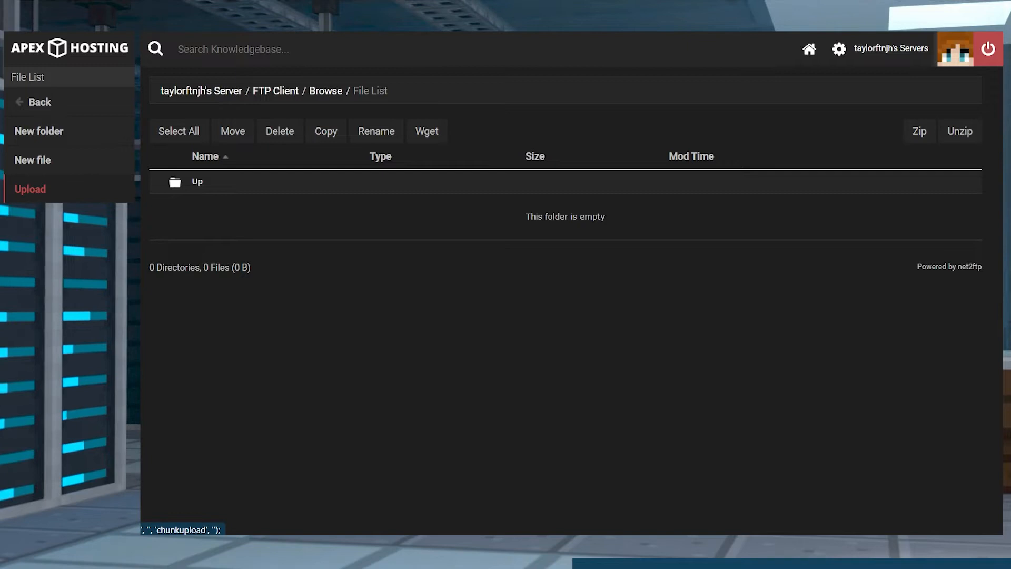
left_click(30, 189)
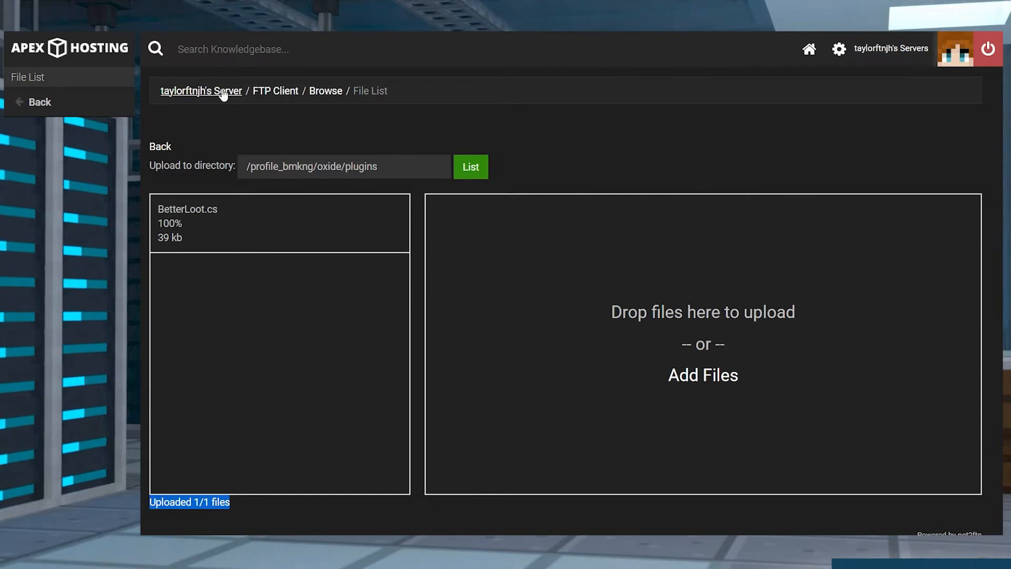
left_click(200, 90)
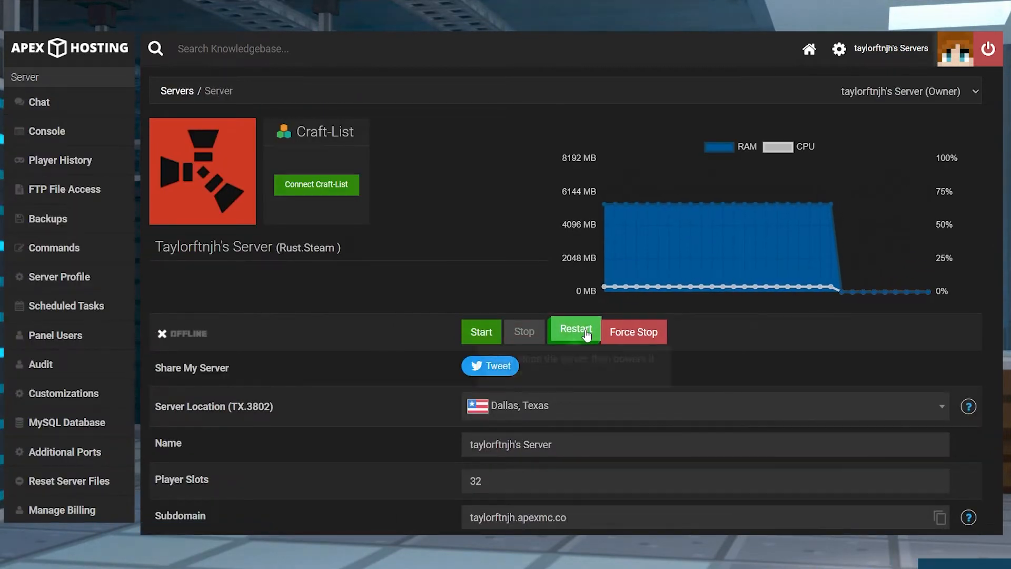
left_click(573, 331)
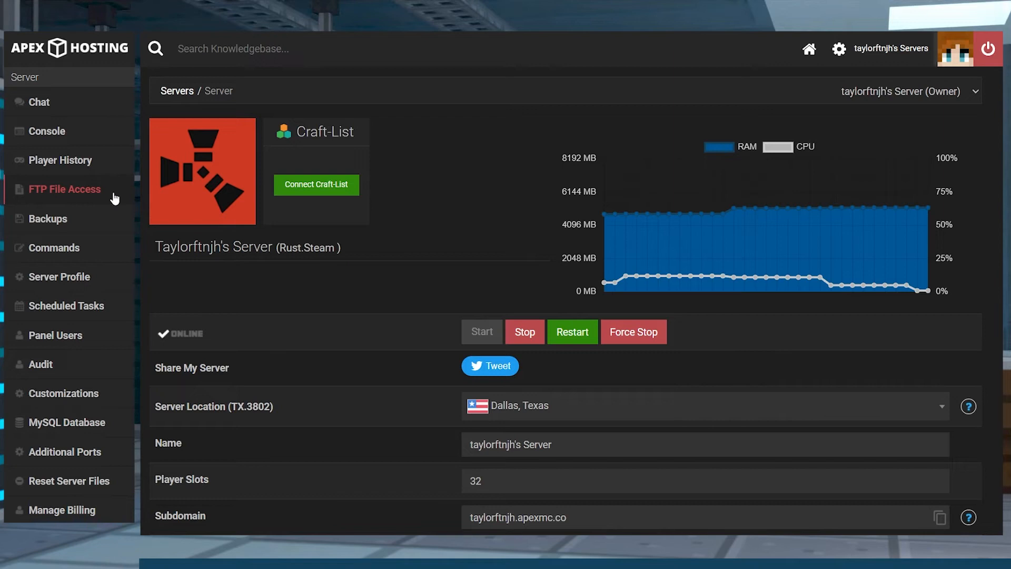
Navigate to oxide/config and open BetterLoot.json in the file editor.
left_click(63, 188)
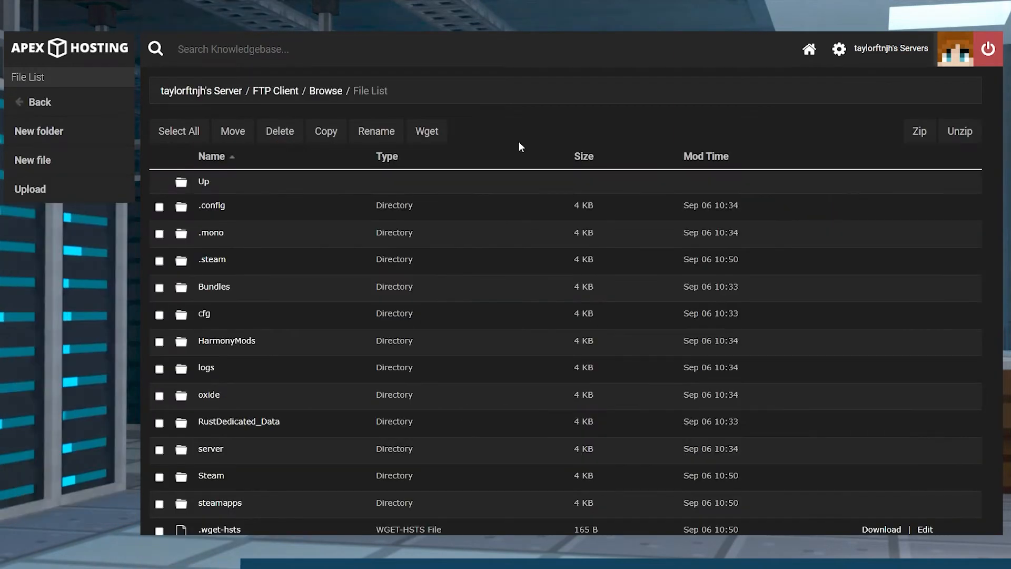
mouse_move(219, 395)
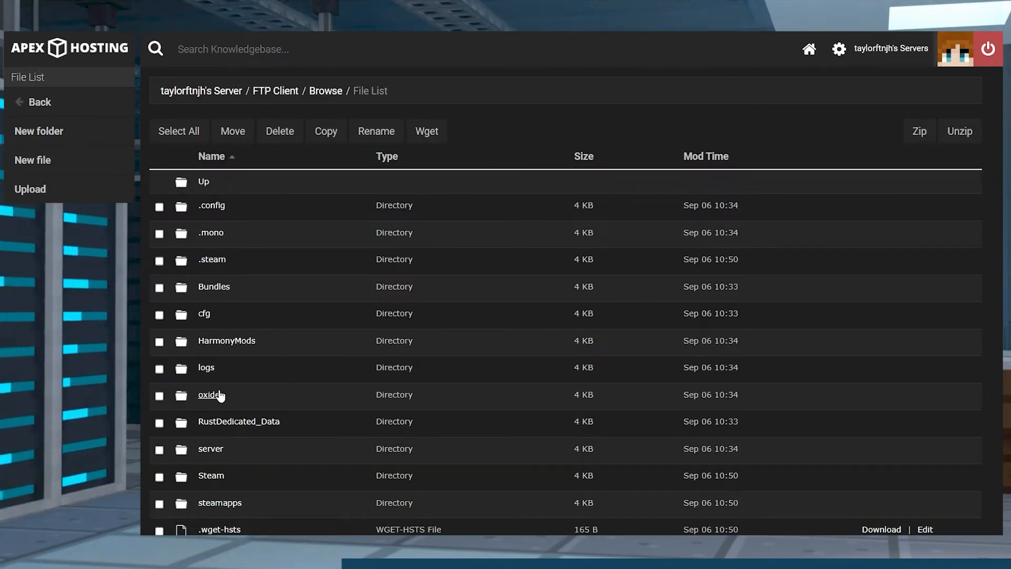
left_click(208, 394)
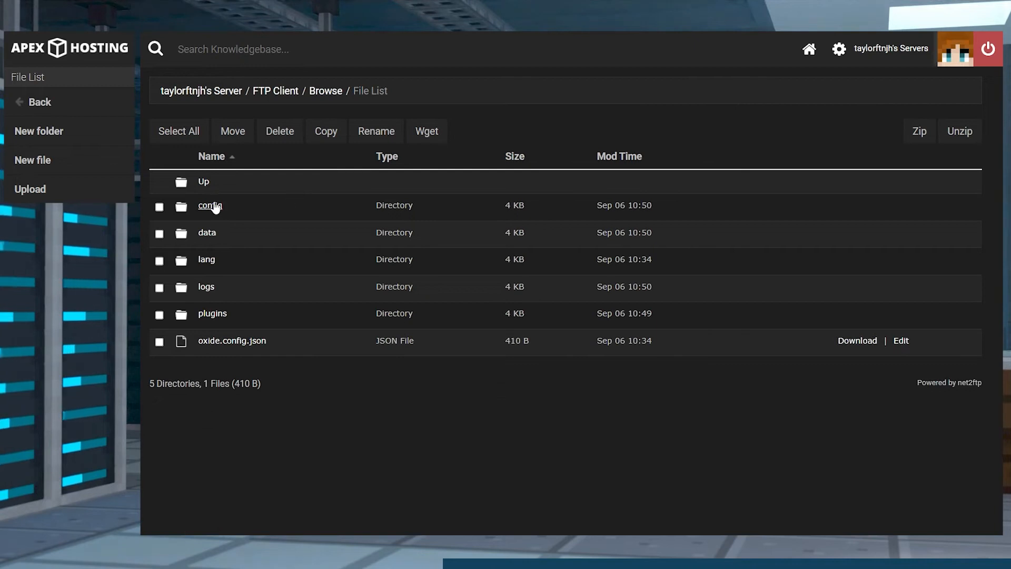
left_click(209, 206)
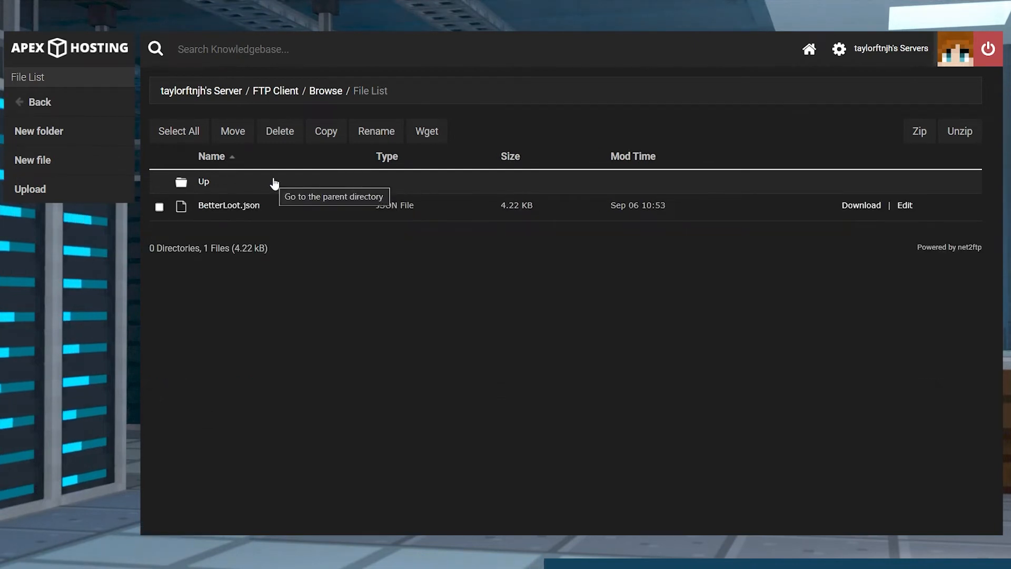
mouse_move(647, 241)
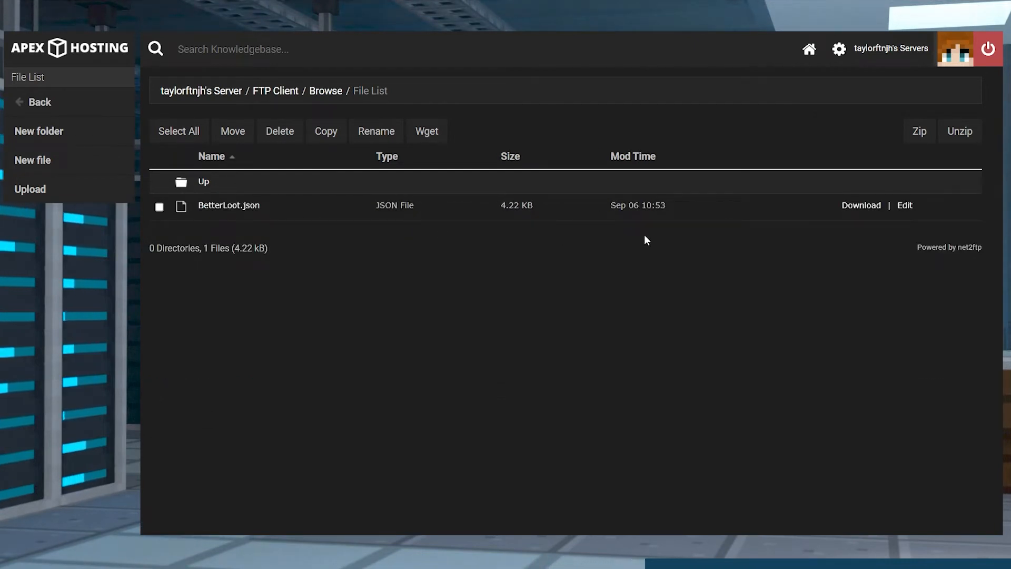
mouse_move(904, 205)
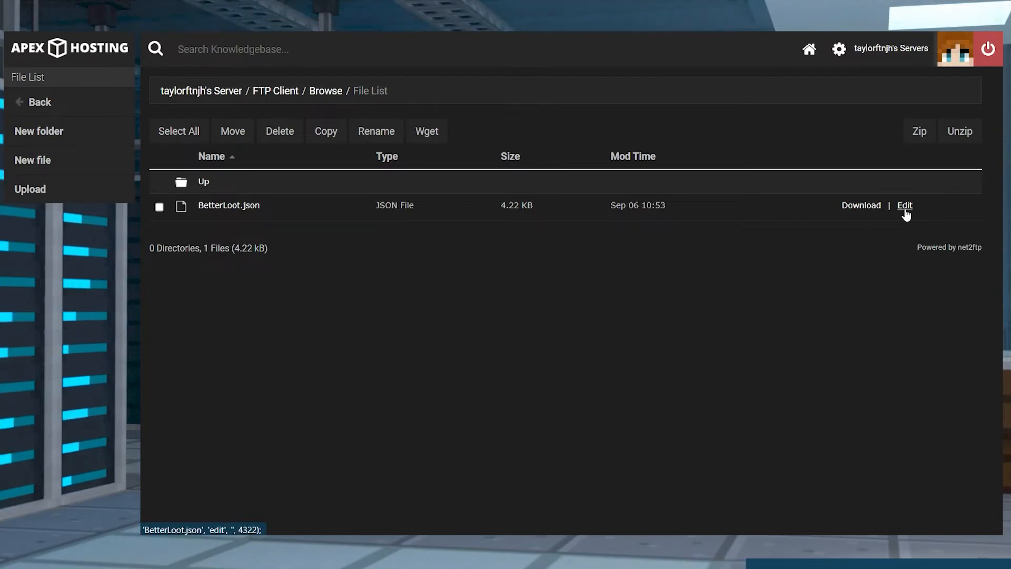
left_click(904, 206)
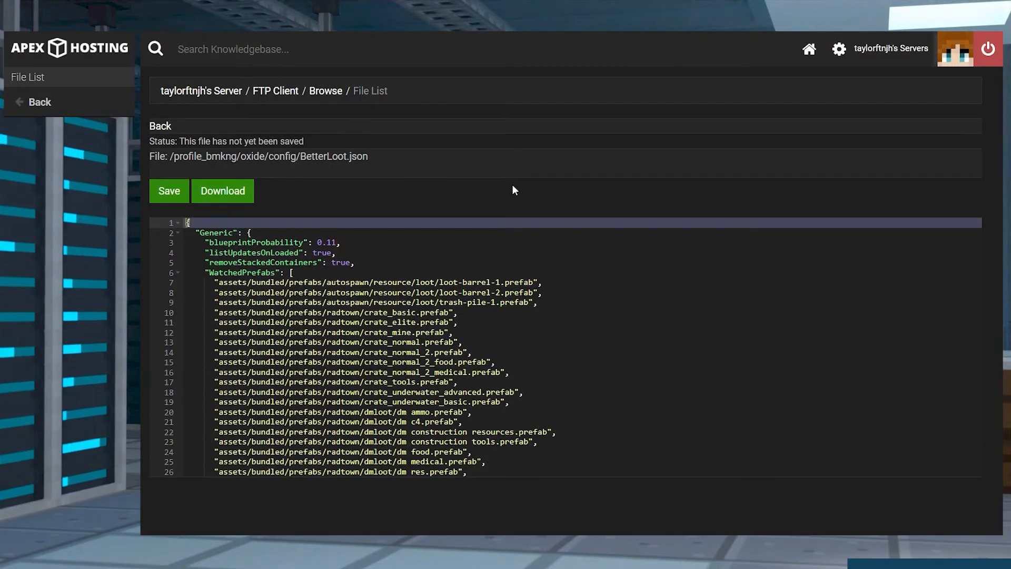
mouse_move(517, 200)
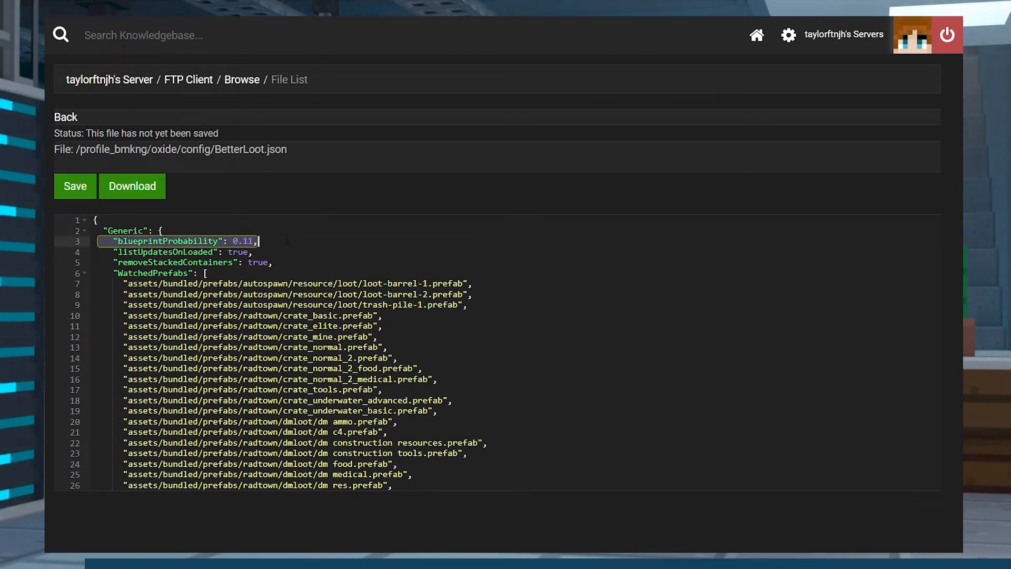
left_click(168, 252)
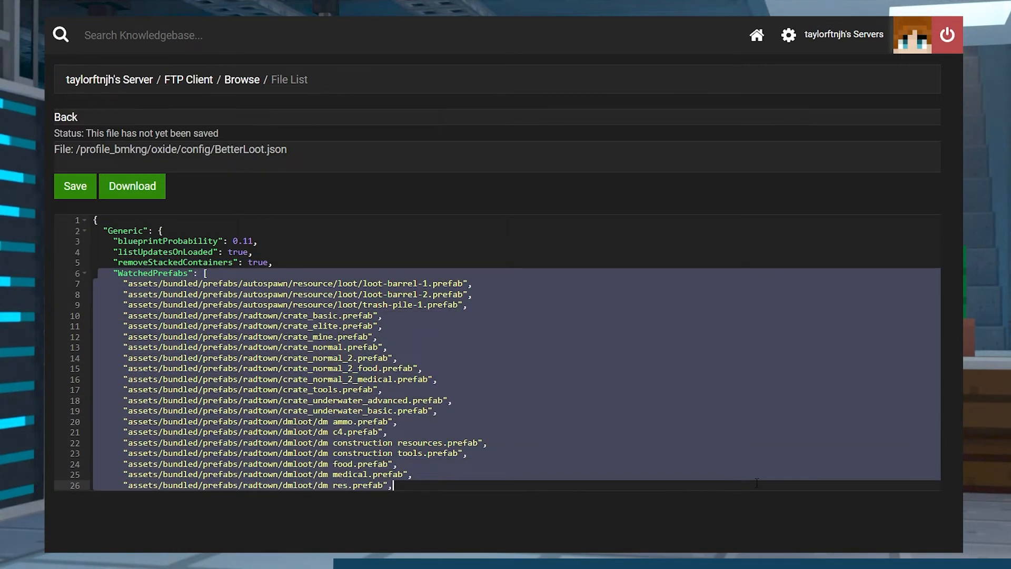
scroll("down", 3)
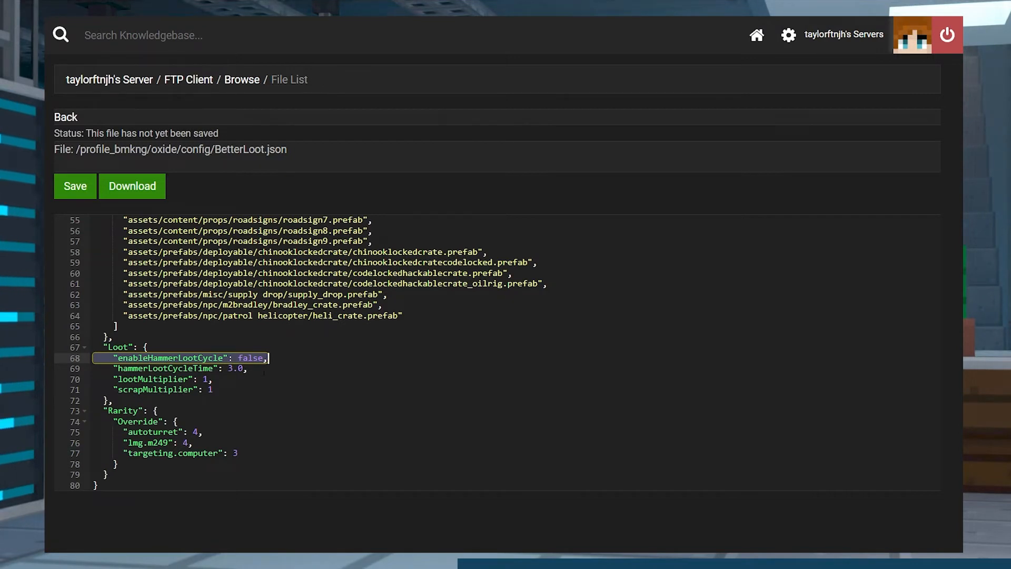
left_click(181, 368)
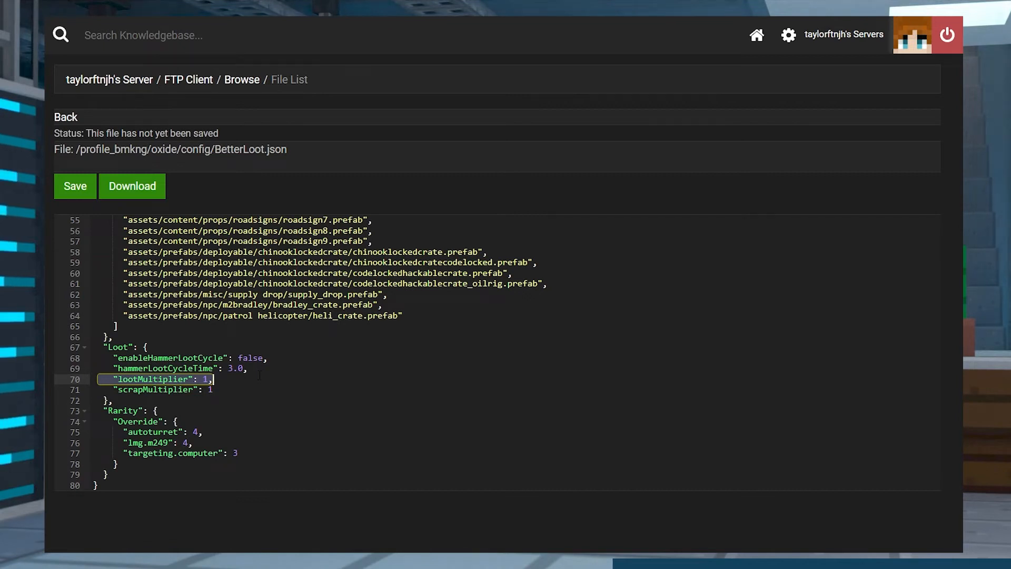
left_click(161, 389)
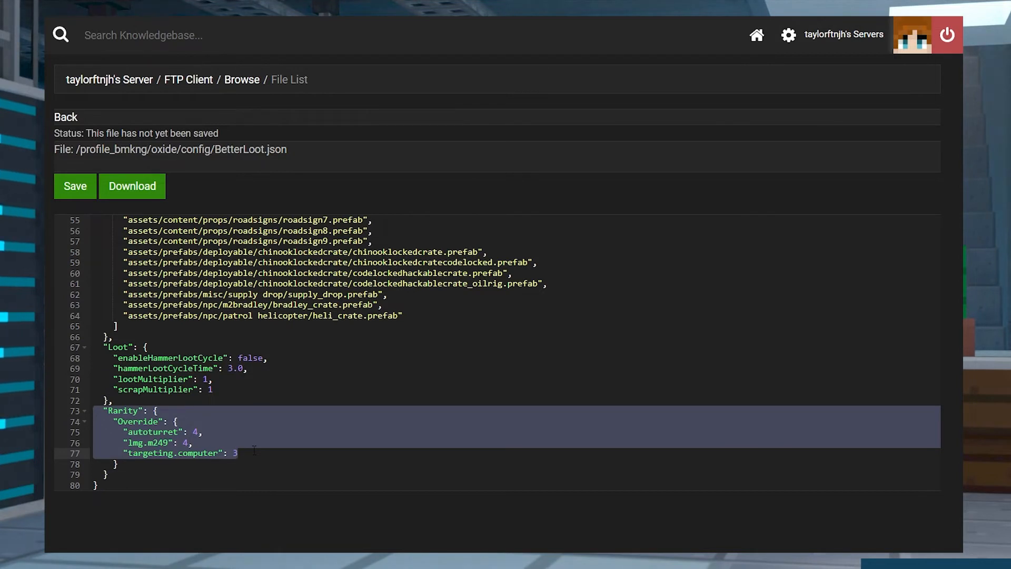
Point out the Rarity Override block, then leave the editor for the file list.
left_click(237, 453)
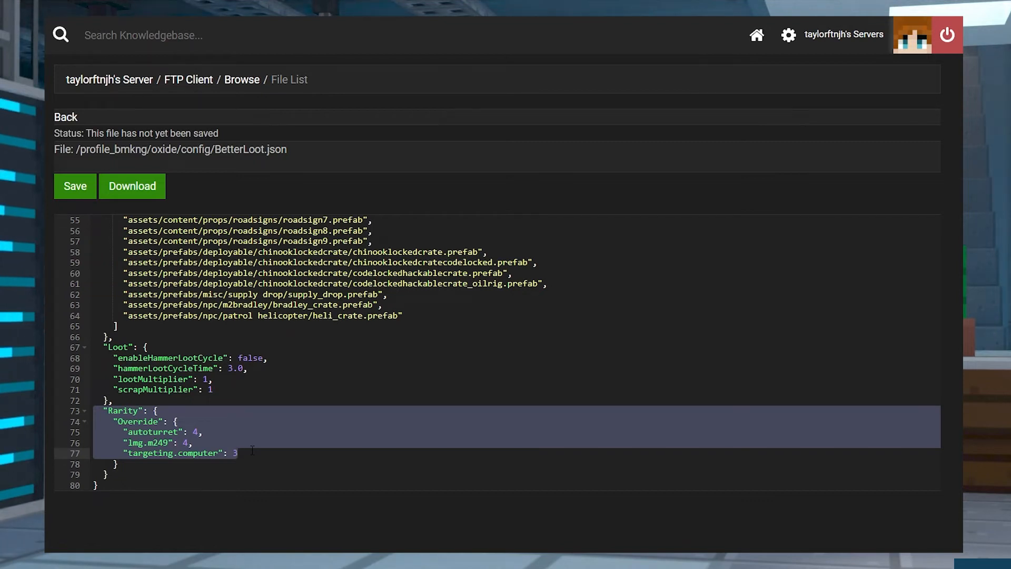
left_click(65, 117)
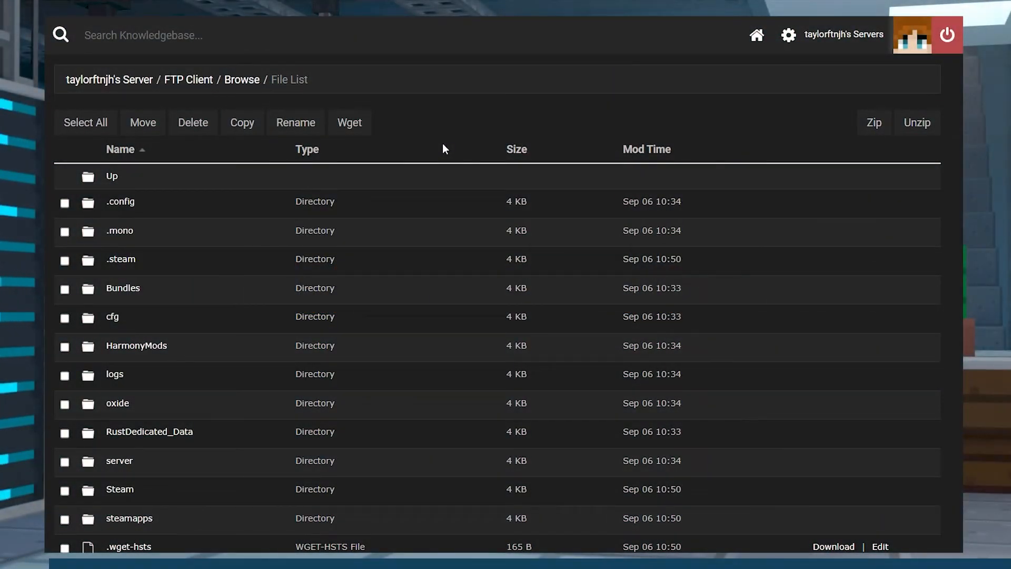
mouse_move(117, 404)
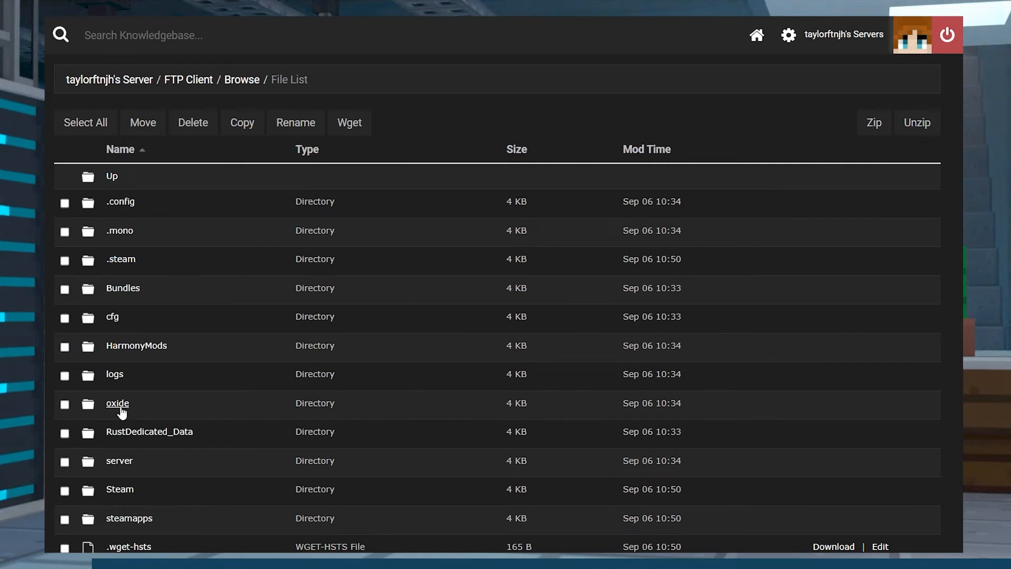
View Blacklist.json in oxide/data, listing flare, then return to the data file list.
left_click(117, 403)
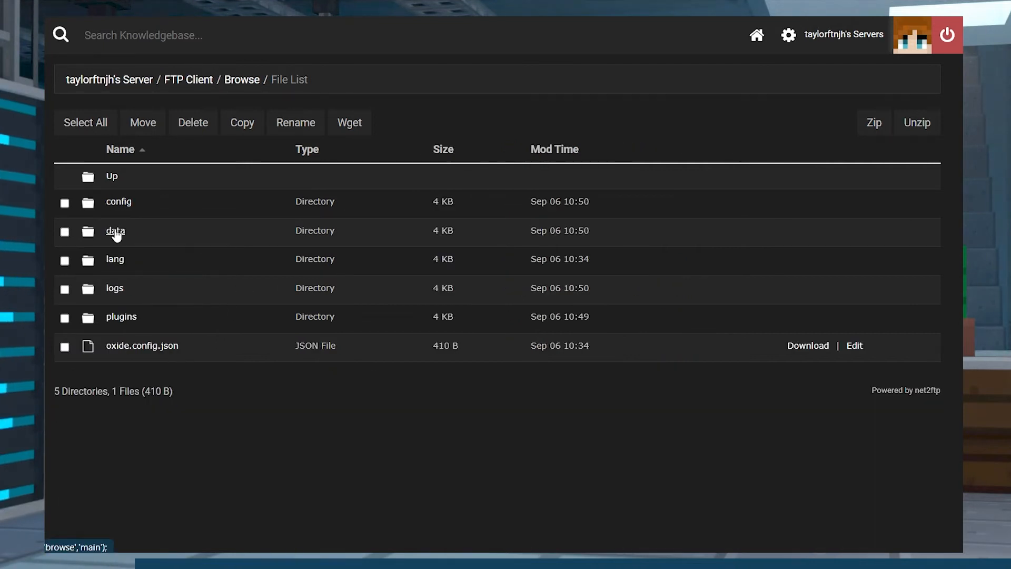
left_click(115, 231)
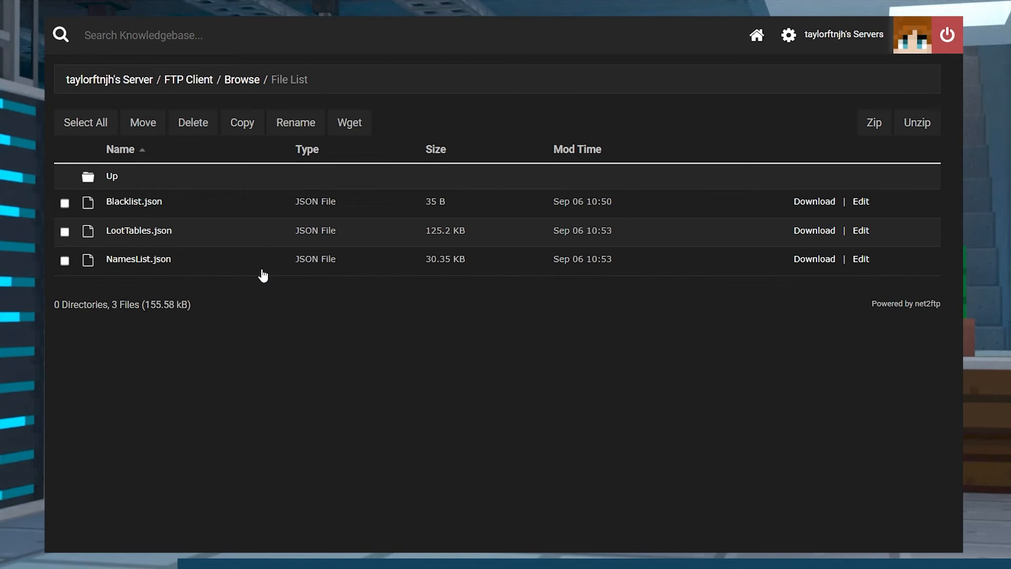
mouse_move(268, 326)
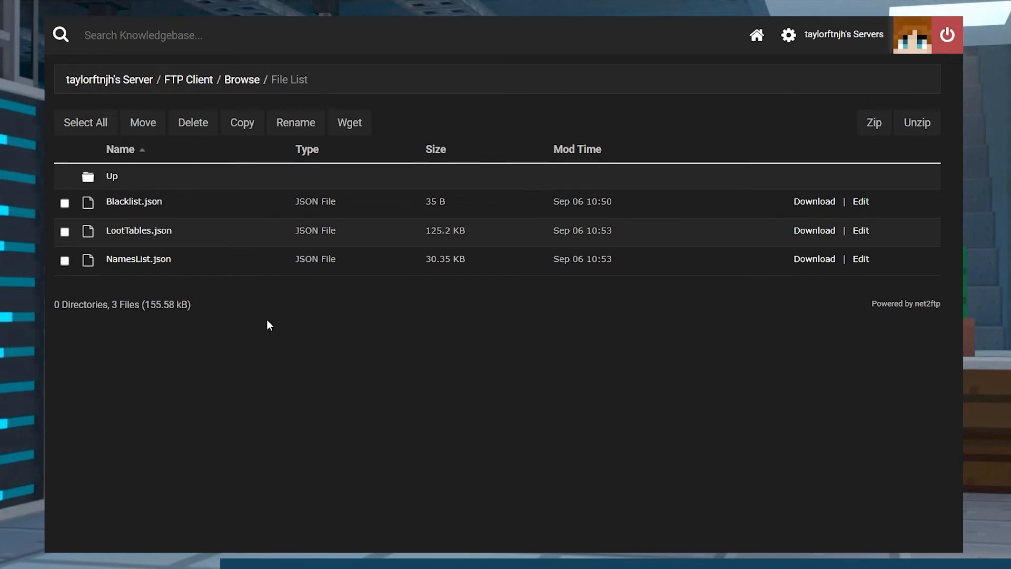
left_click(65, 203)
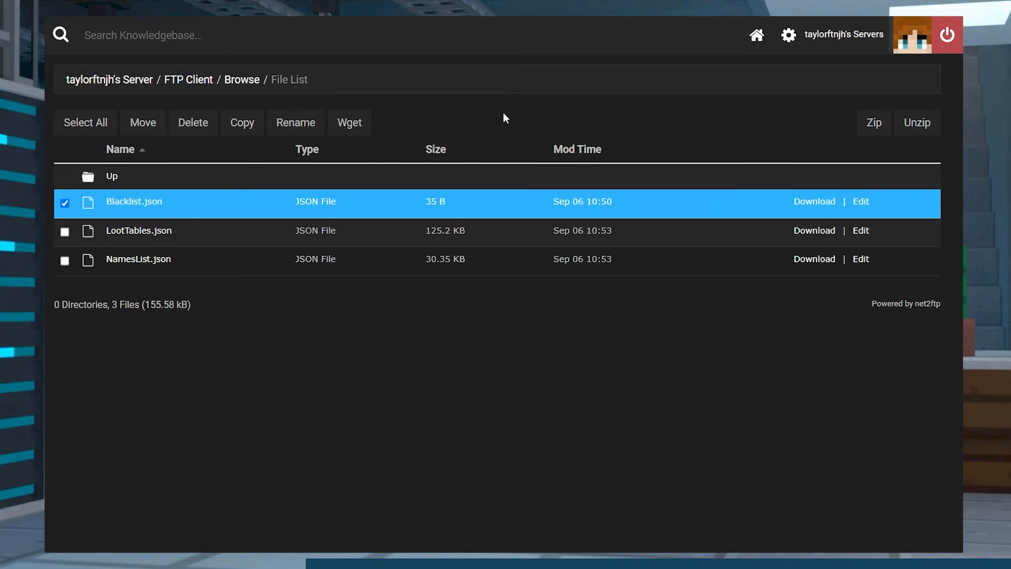
mouse_move(532, 104)
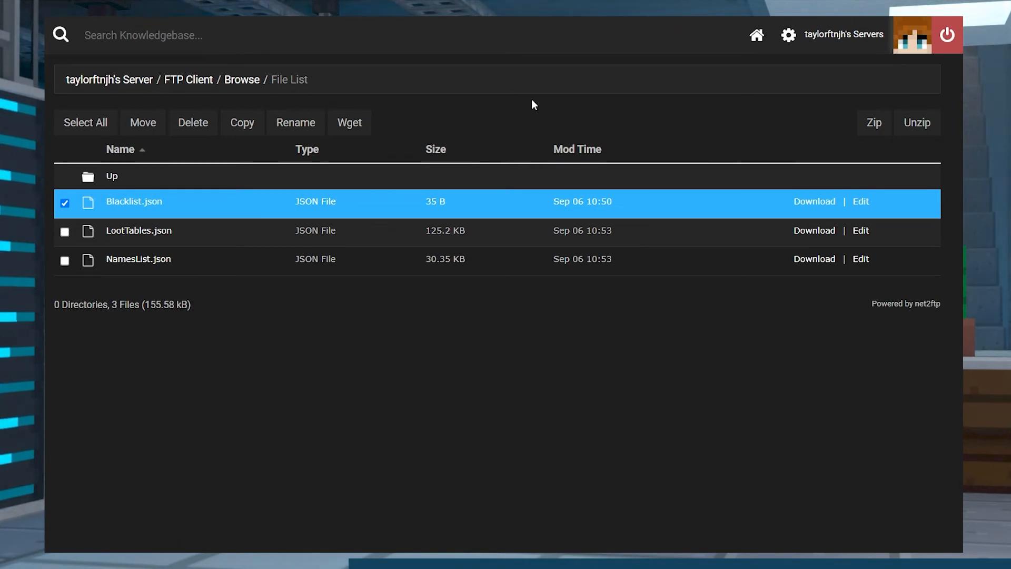
left_click(861, 202)
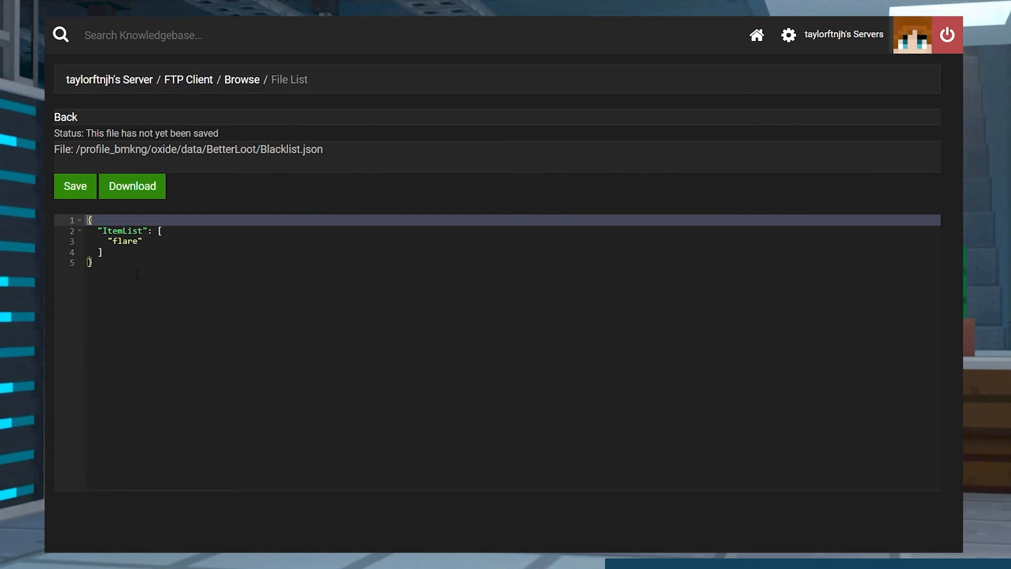
mouse_move(66, 116)
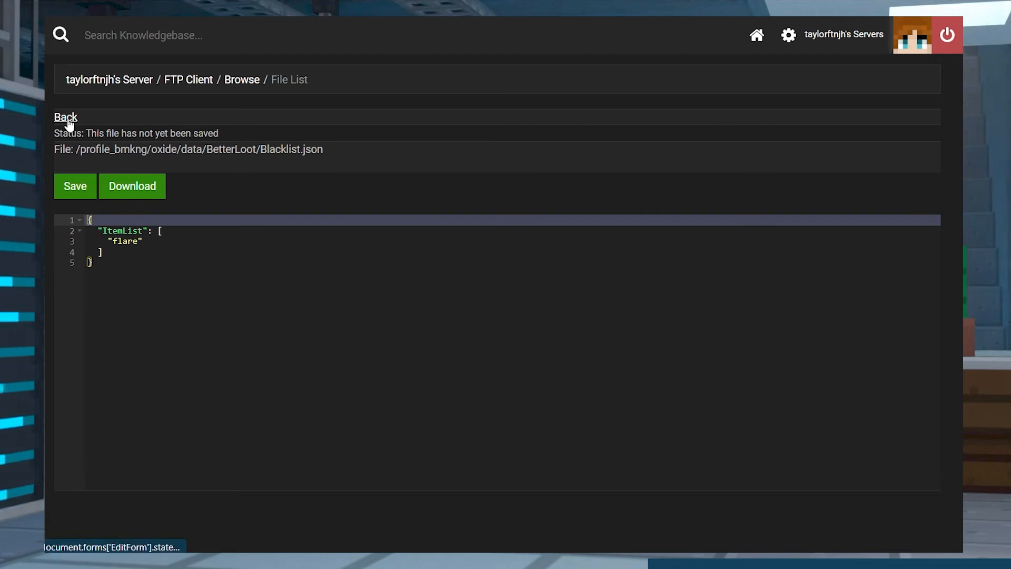
left_click(66, 117)
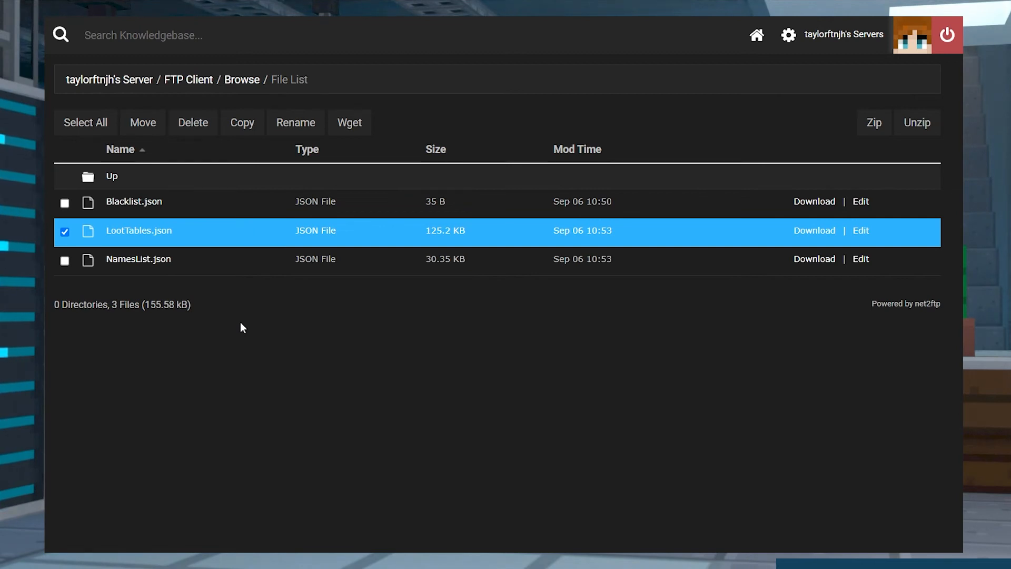
mouse_move(208, 316)
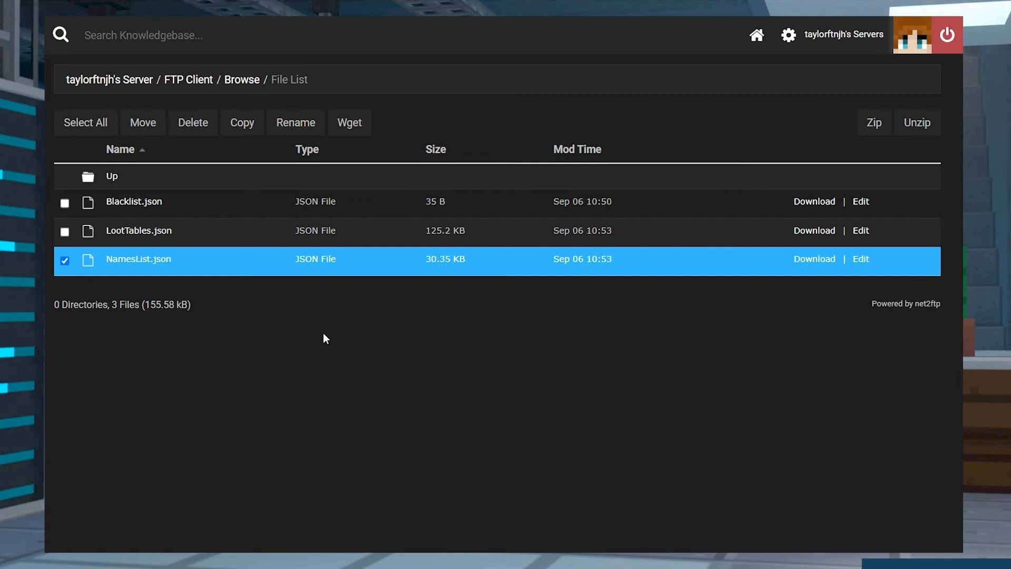
mouse_move(320, 336)
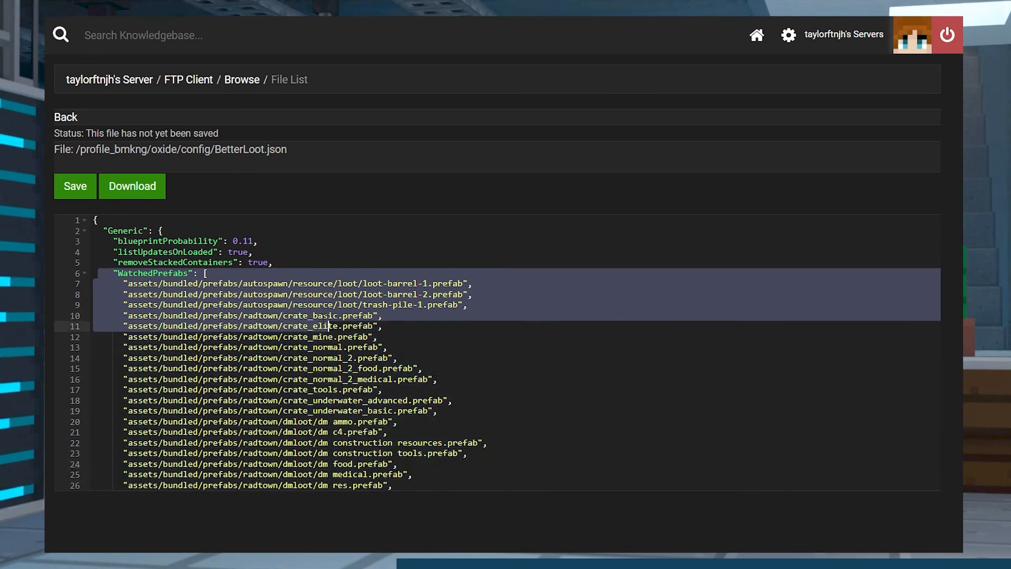
Scroll to the Loot section and point out the scrapMultiplier setting.
scroll("down", 3)
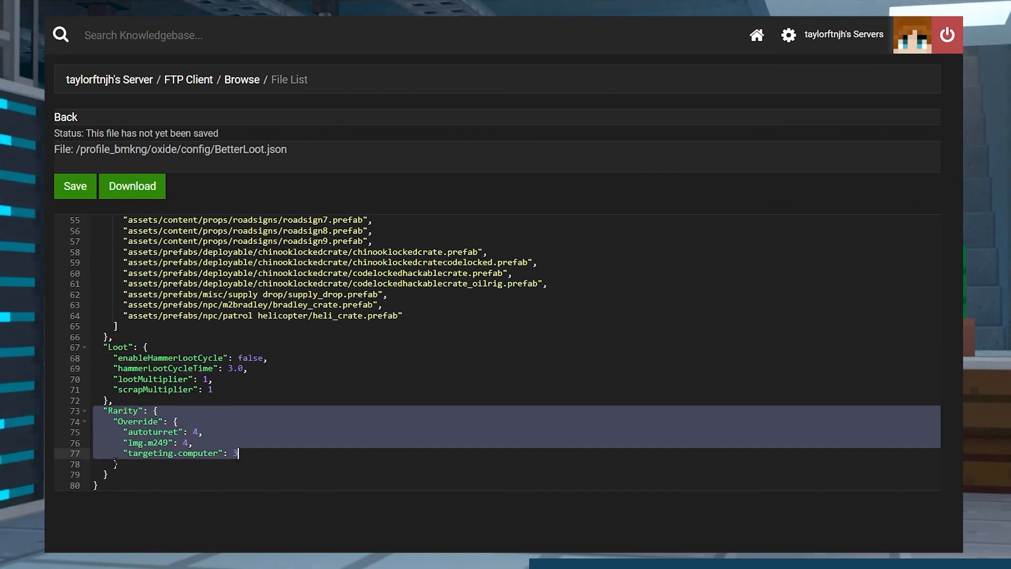
left_click(165, 389)
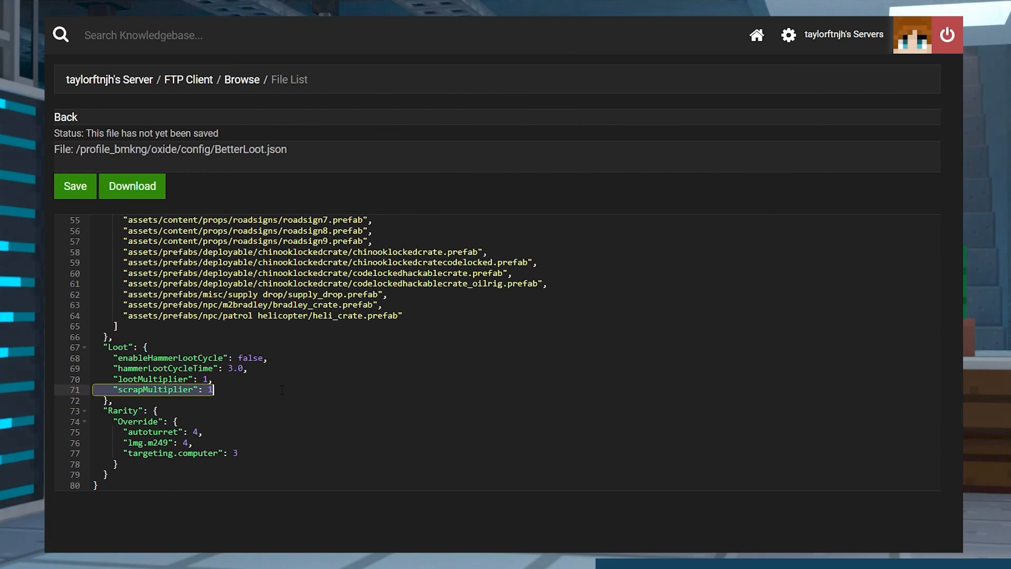